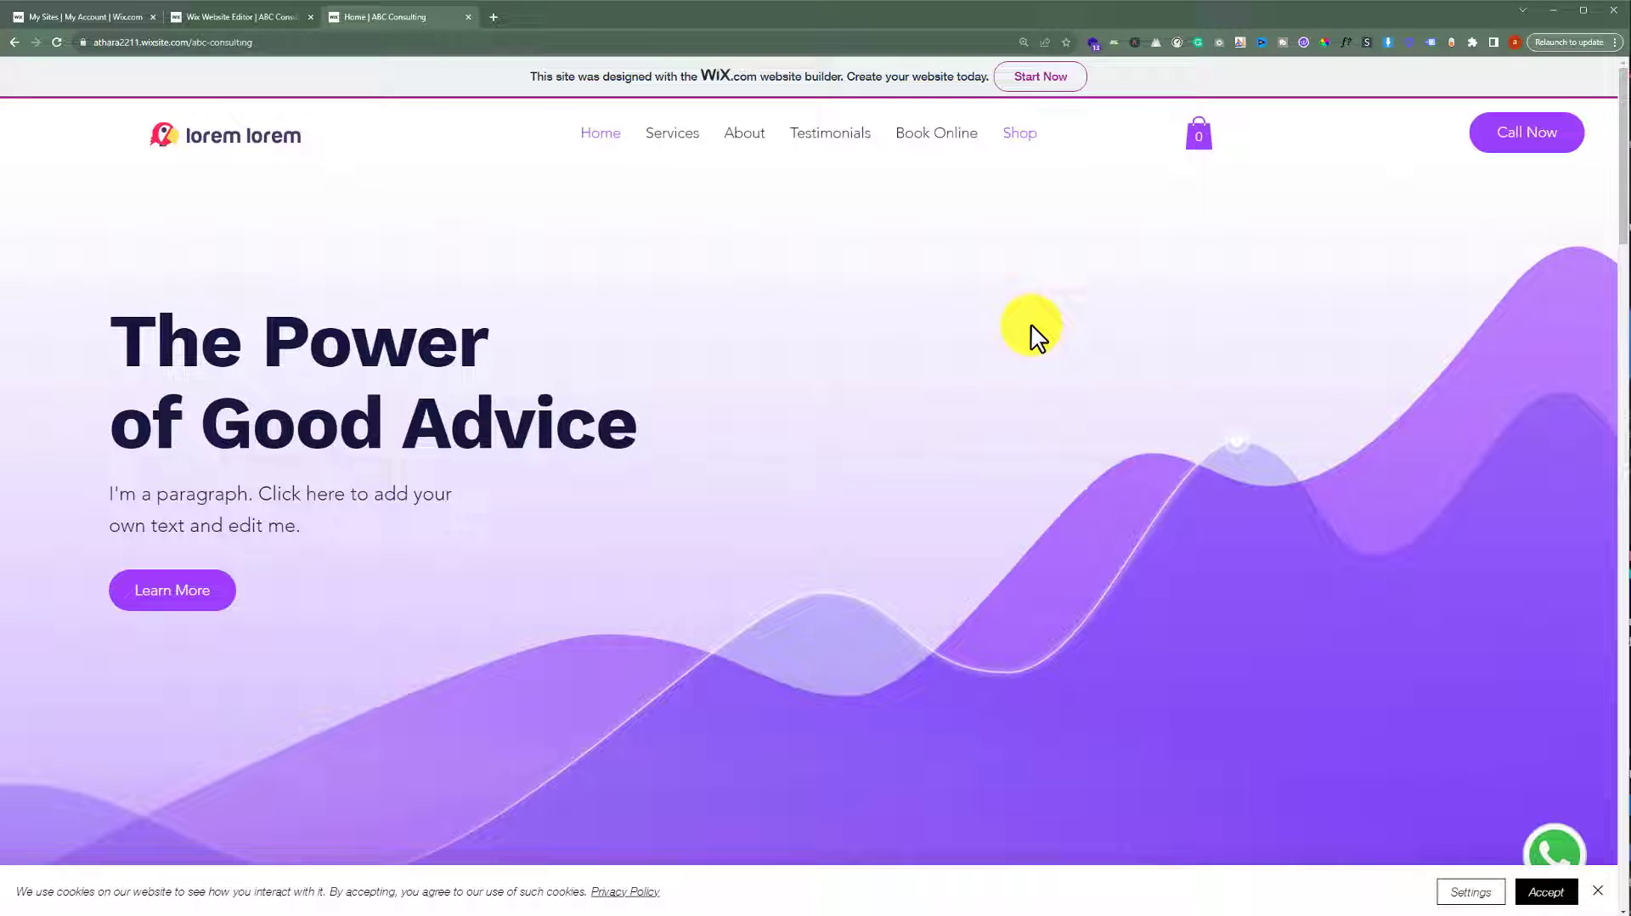
pyautogui.moveTo(601, 302)
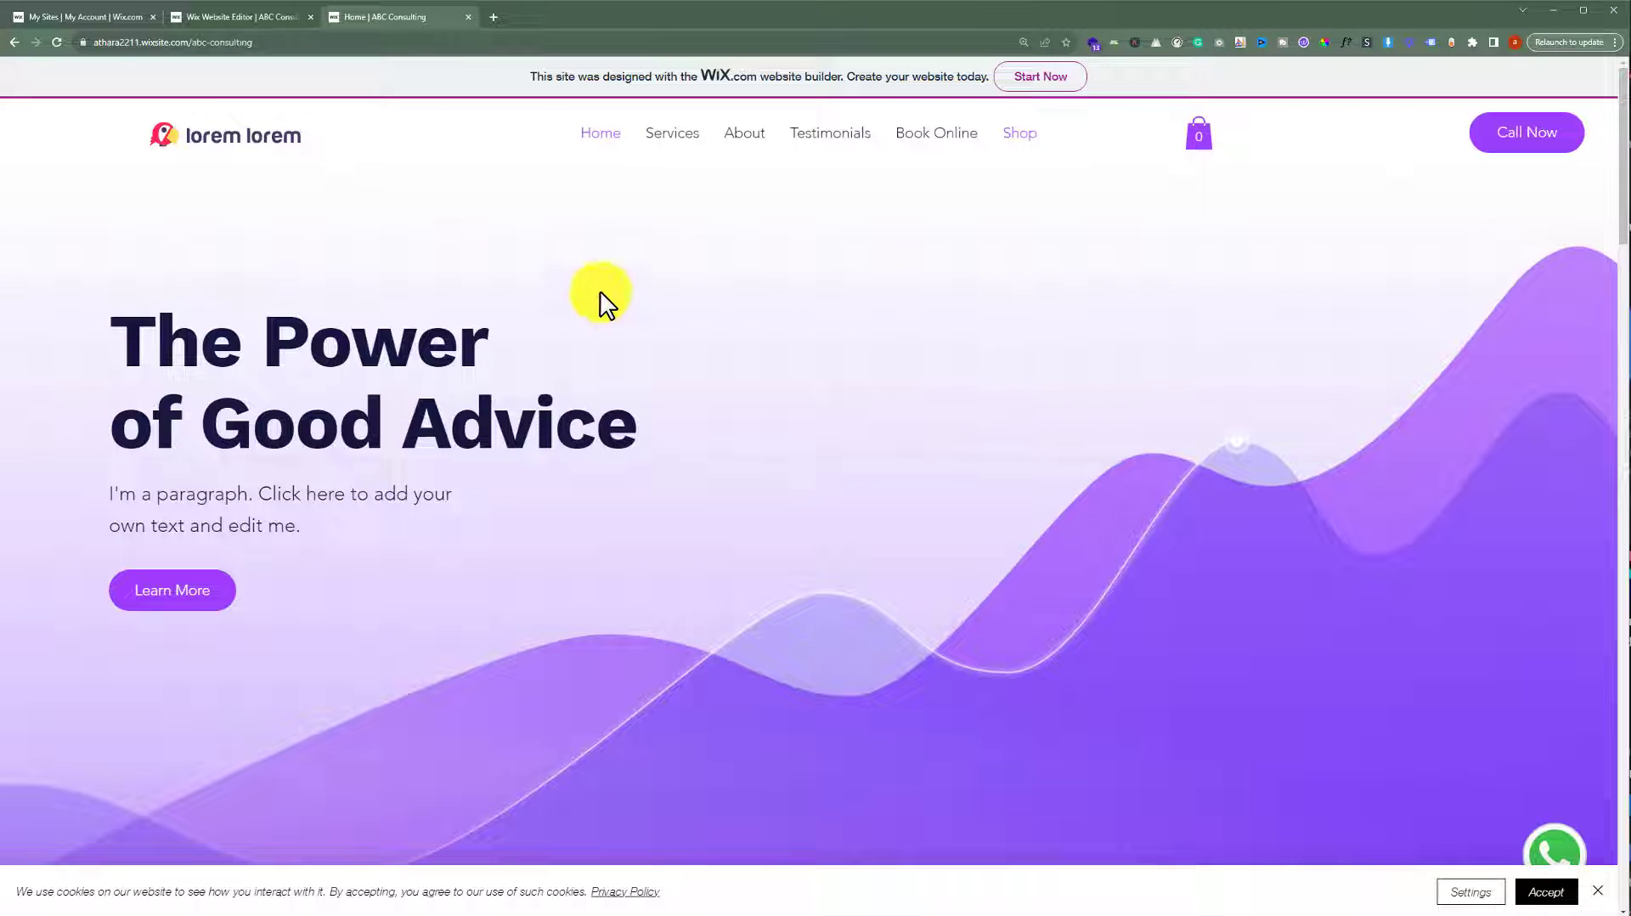
# Return to the My Sites dashboard listing ABC Consulting and the other projects.
pyautogui.click(78, 17)
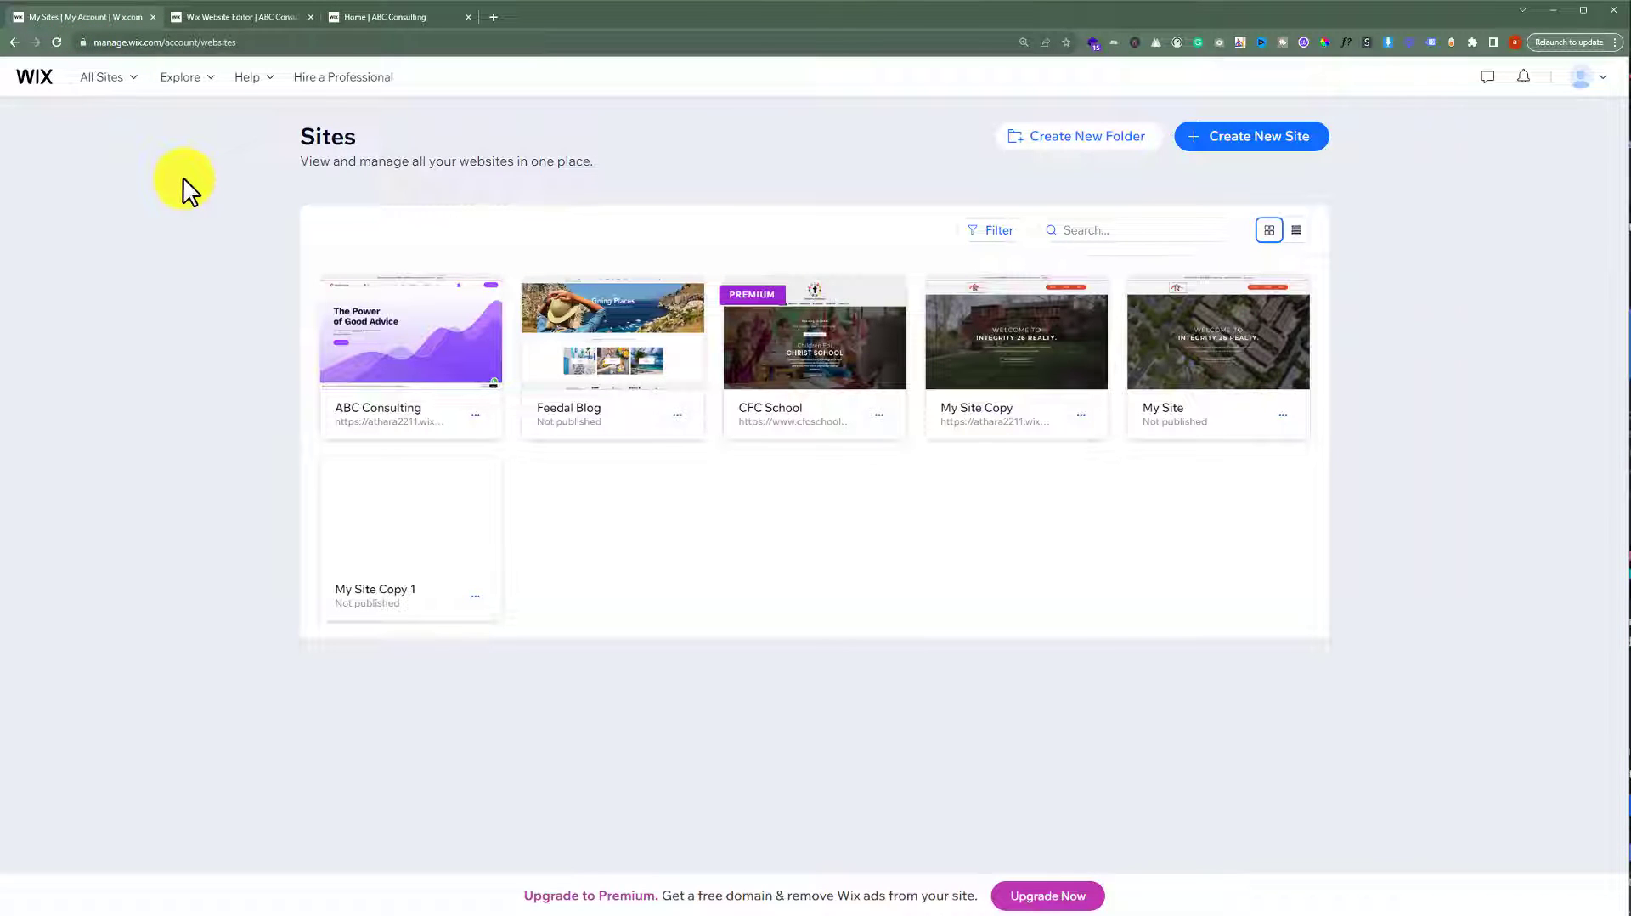
pyautogui.moveTo(583, 431)
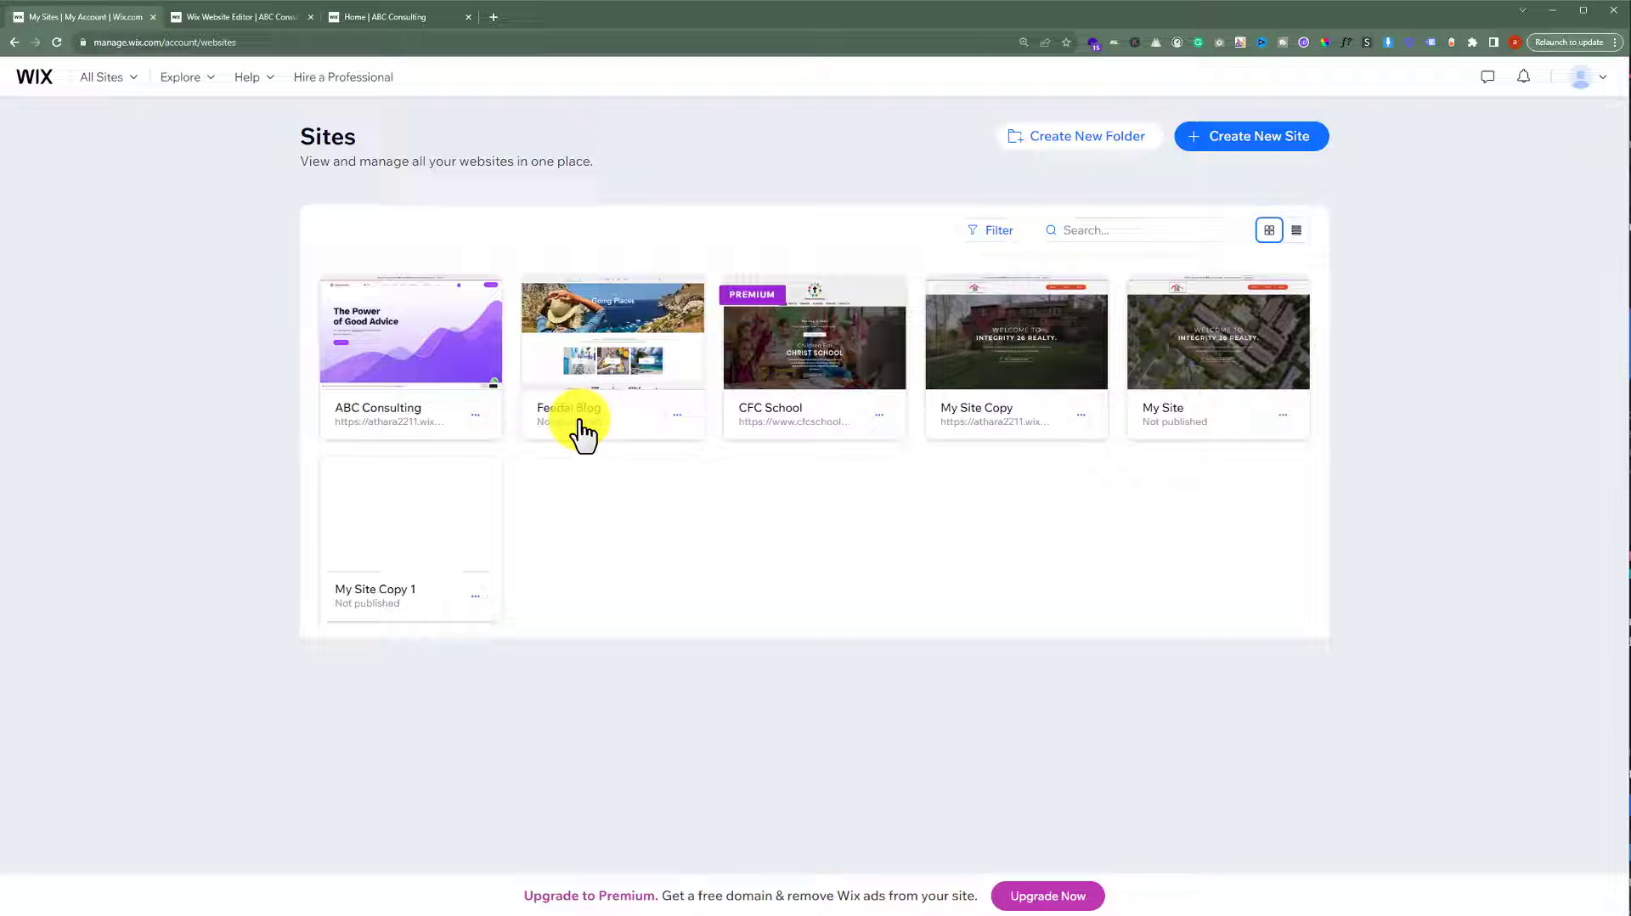
pyautogui.moveTo(930, 593)
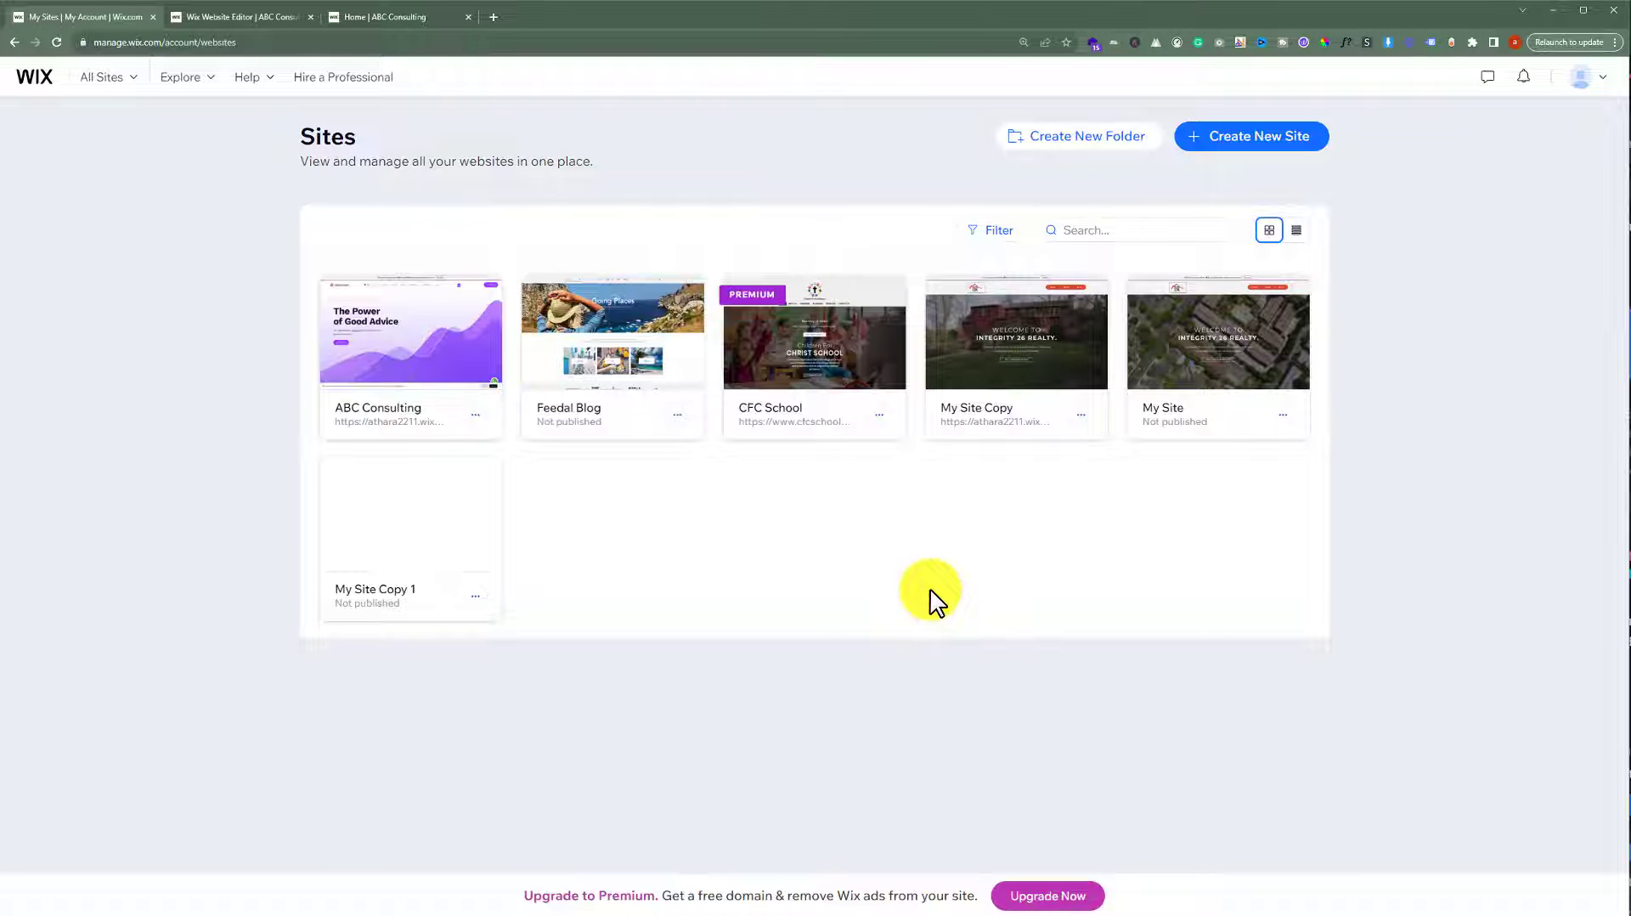
pyautogui.moveTo(865, 538)
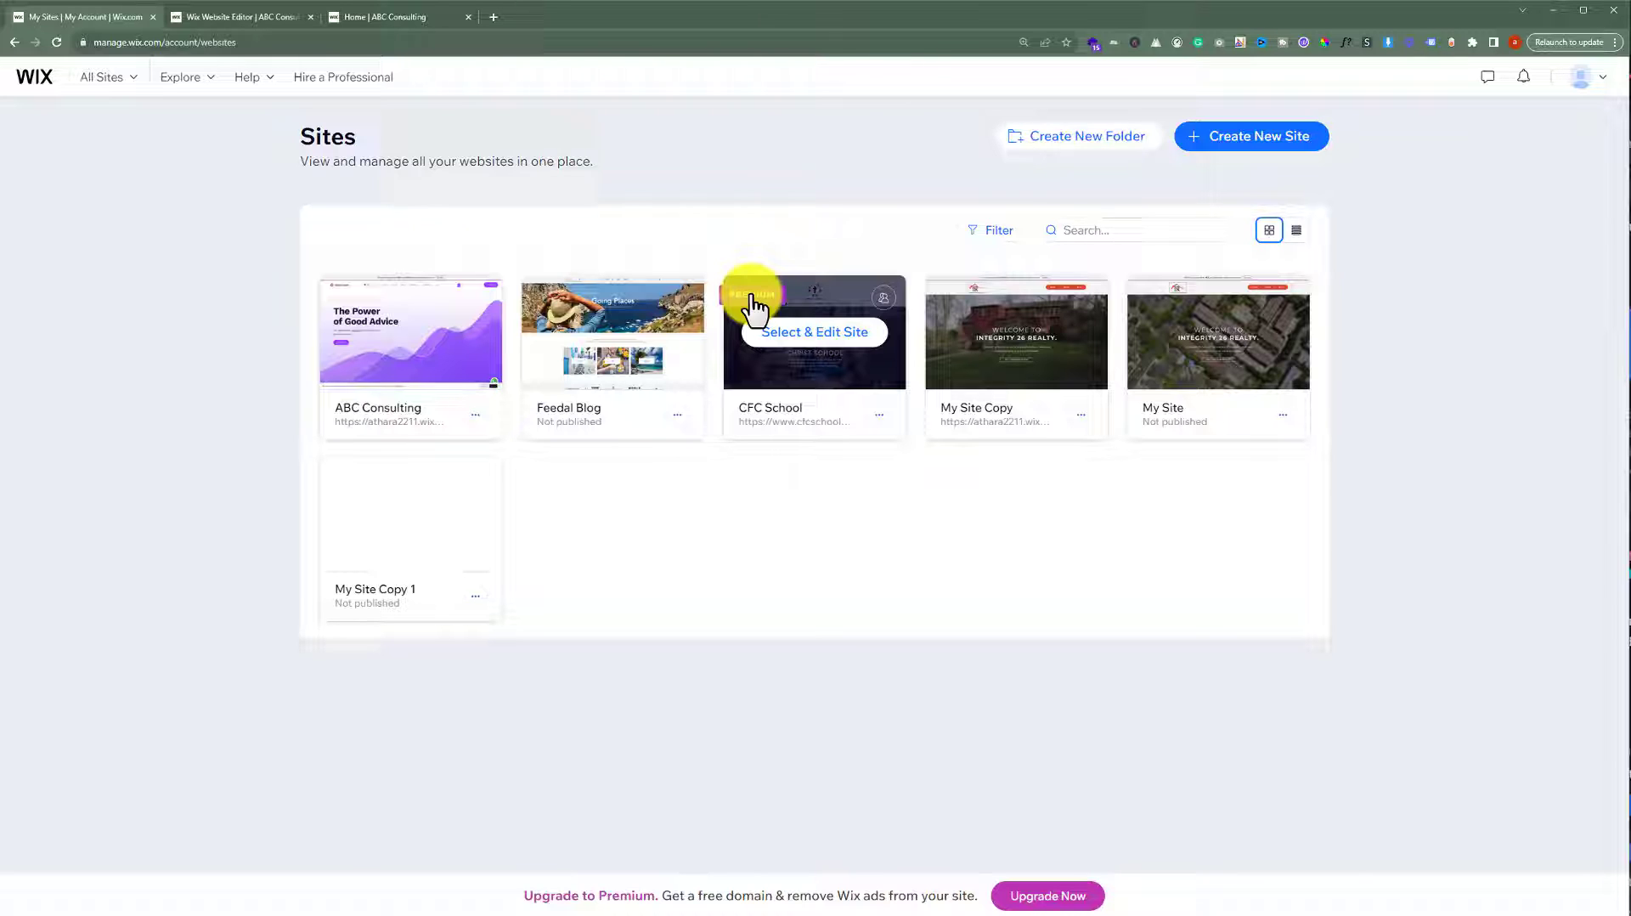
pyautogui.moveTo(859, 513)
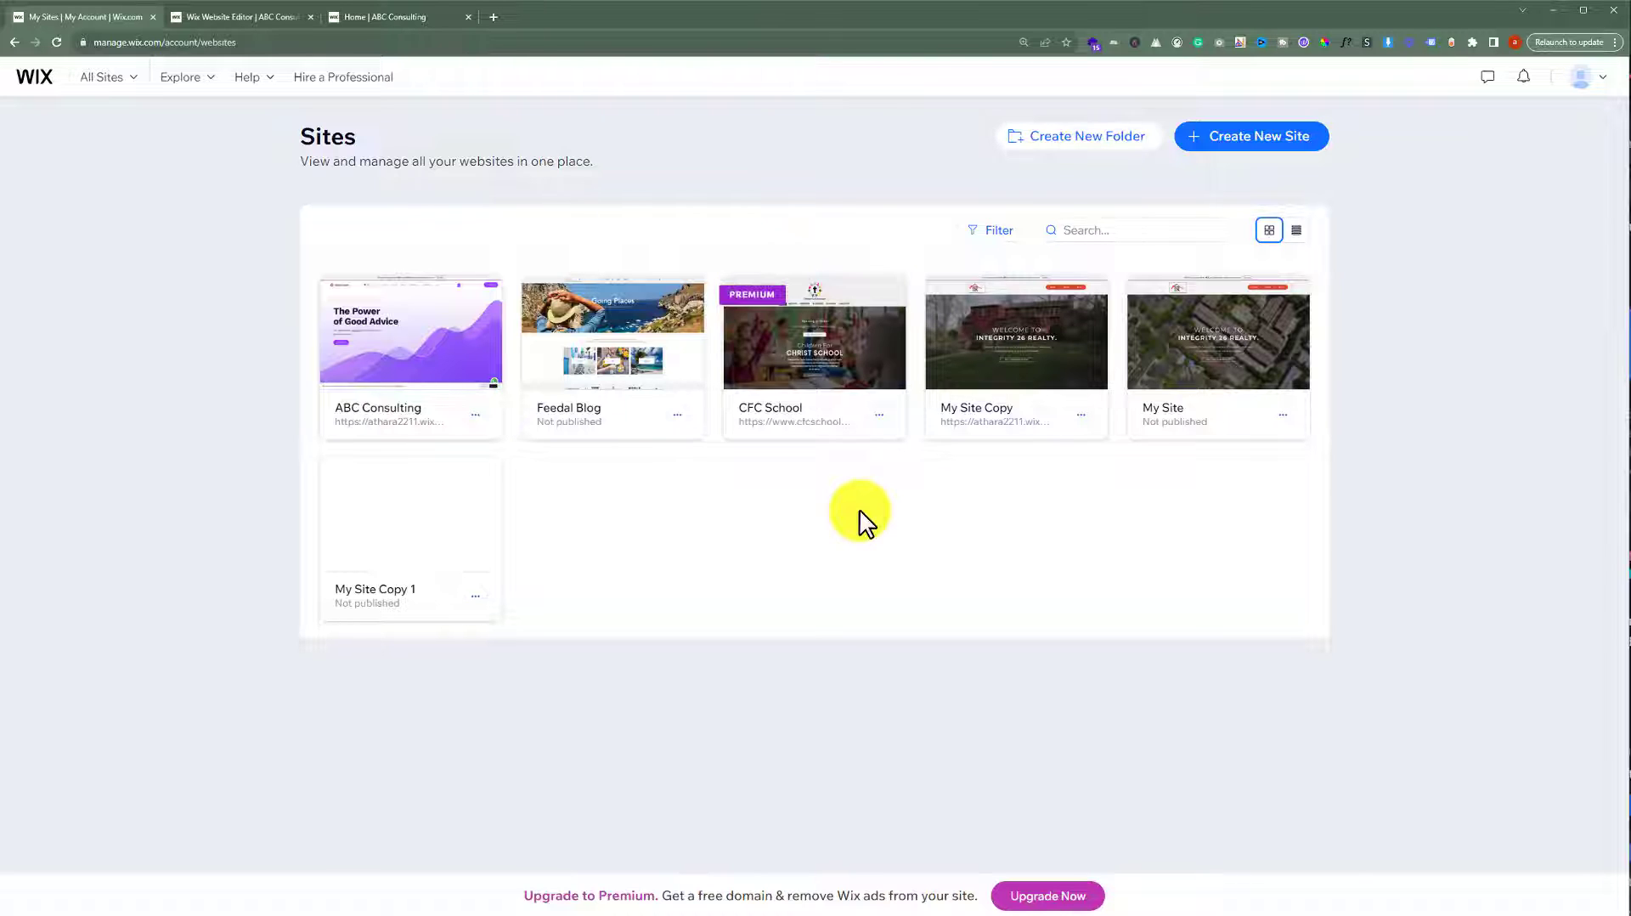
pyautogui.moveTo(813, 343)
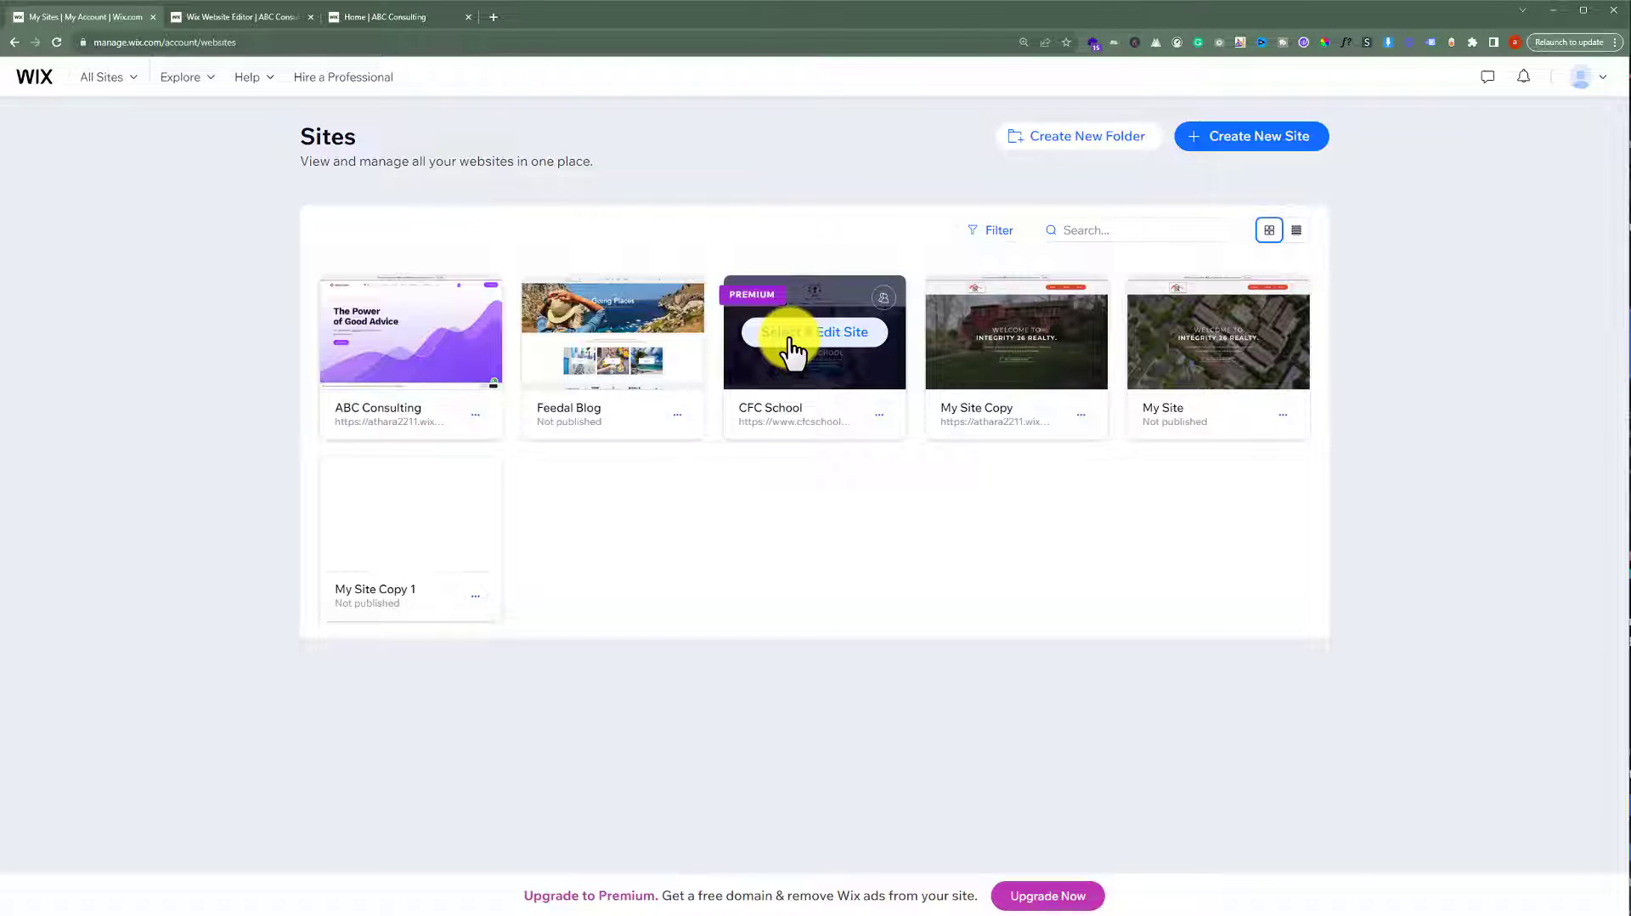
pyautogui.moveTo(841, 421)
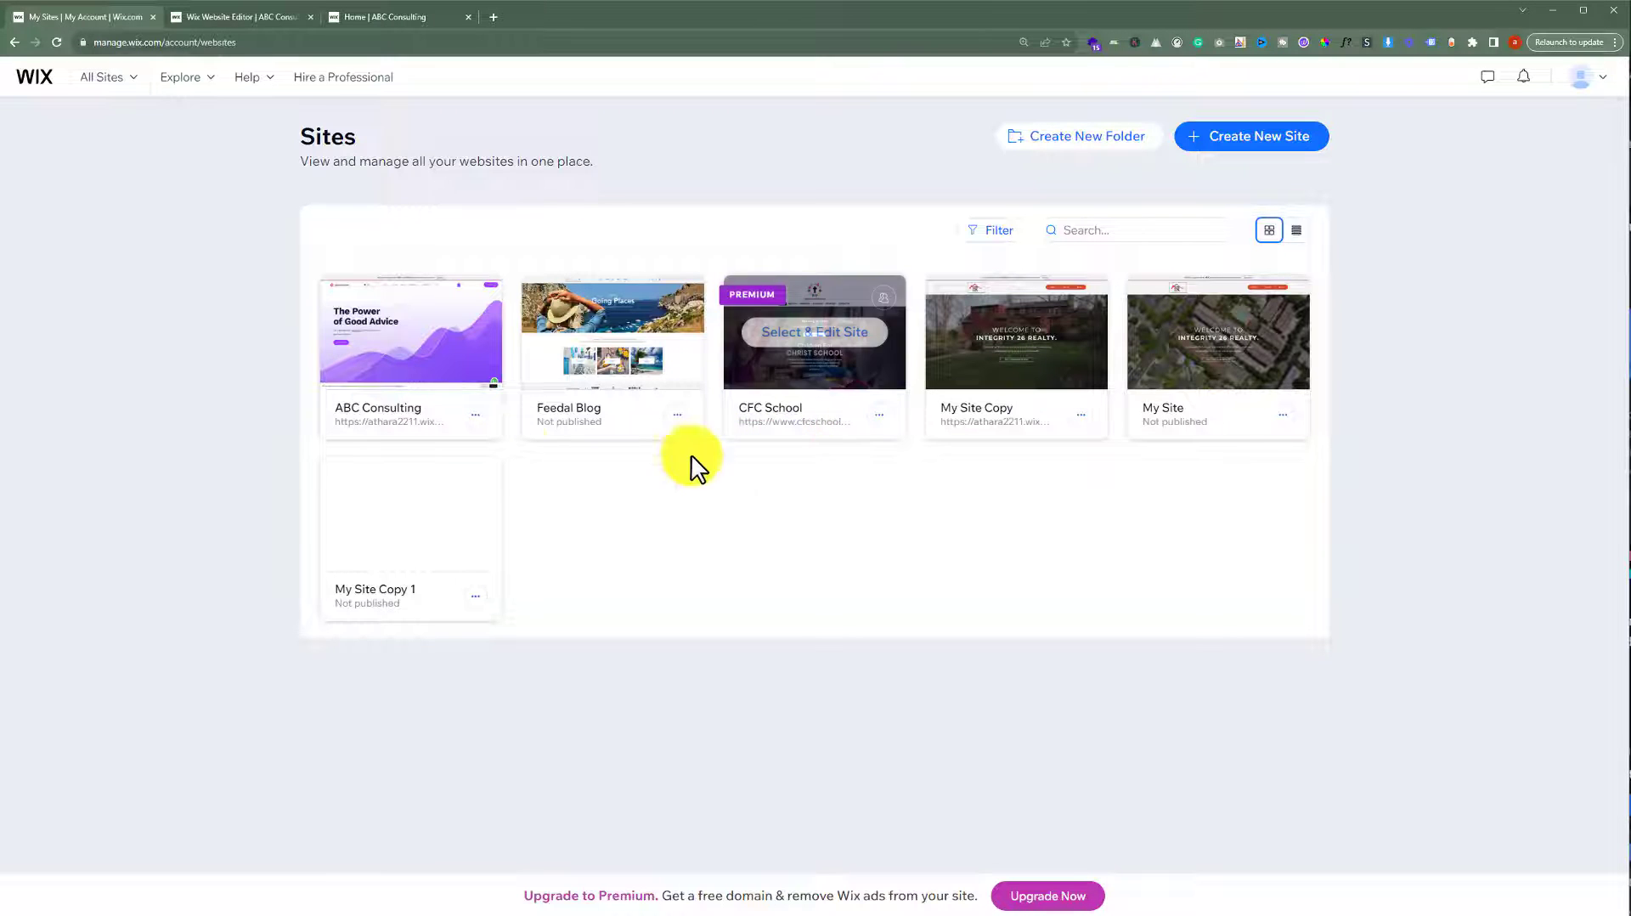
pyautogui.moveTo(715, 603)
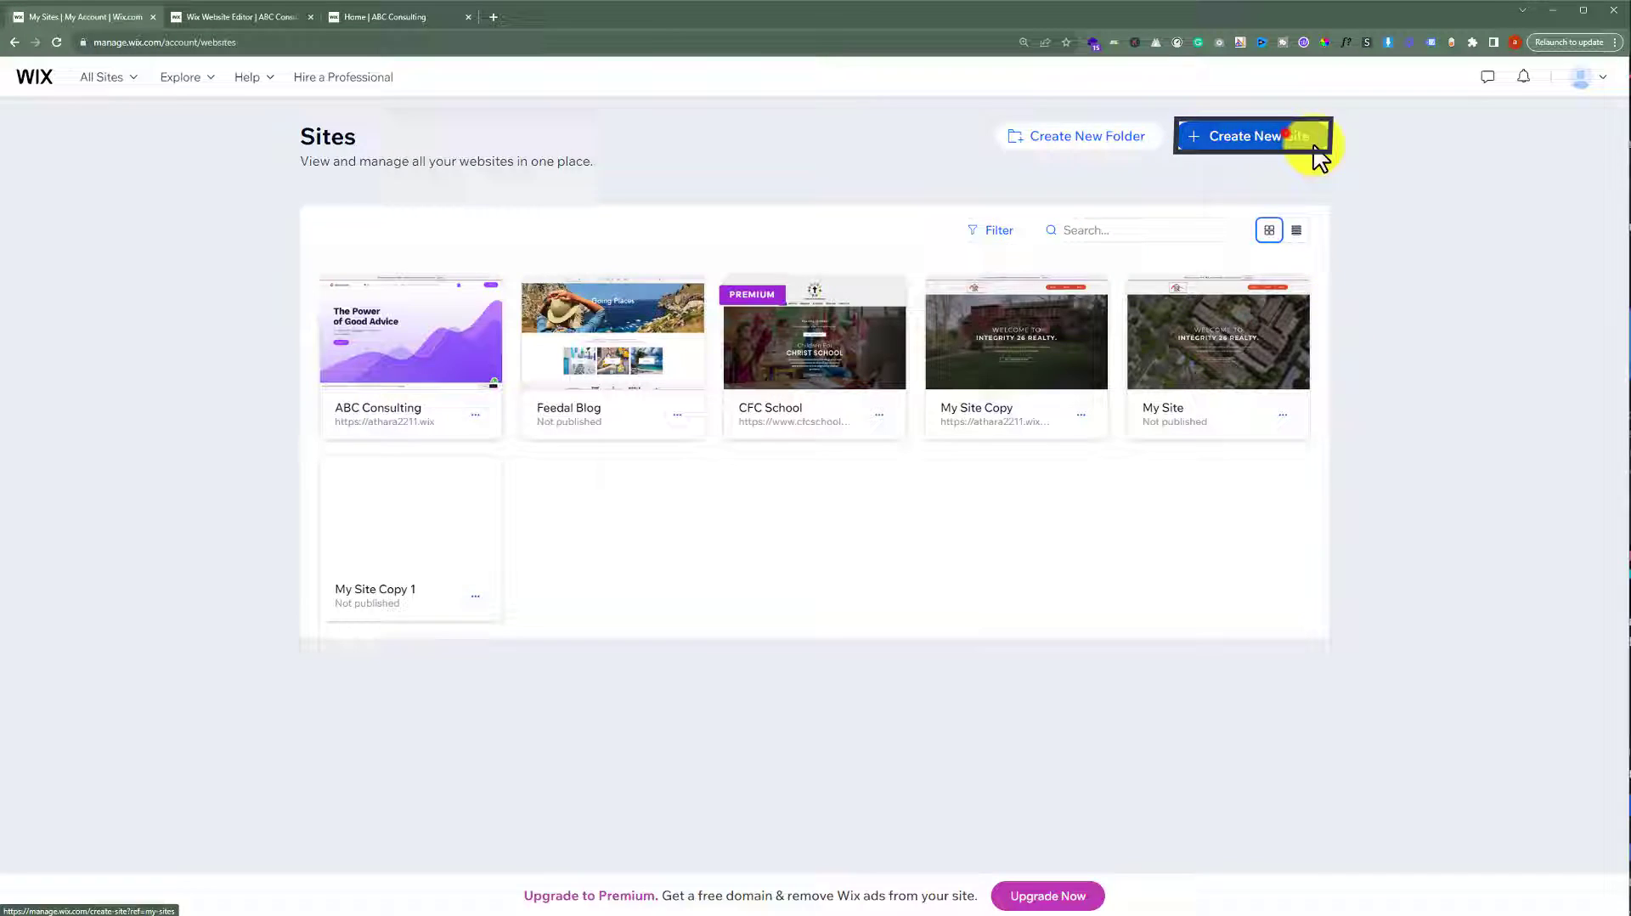
# Start a new site set up without AI, with Consultant as the business type.
pyautogui.click(1252, 135)
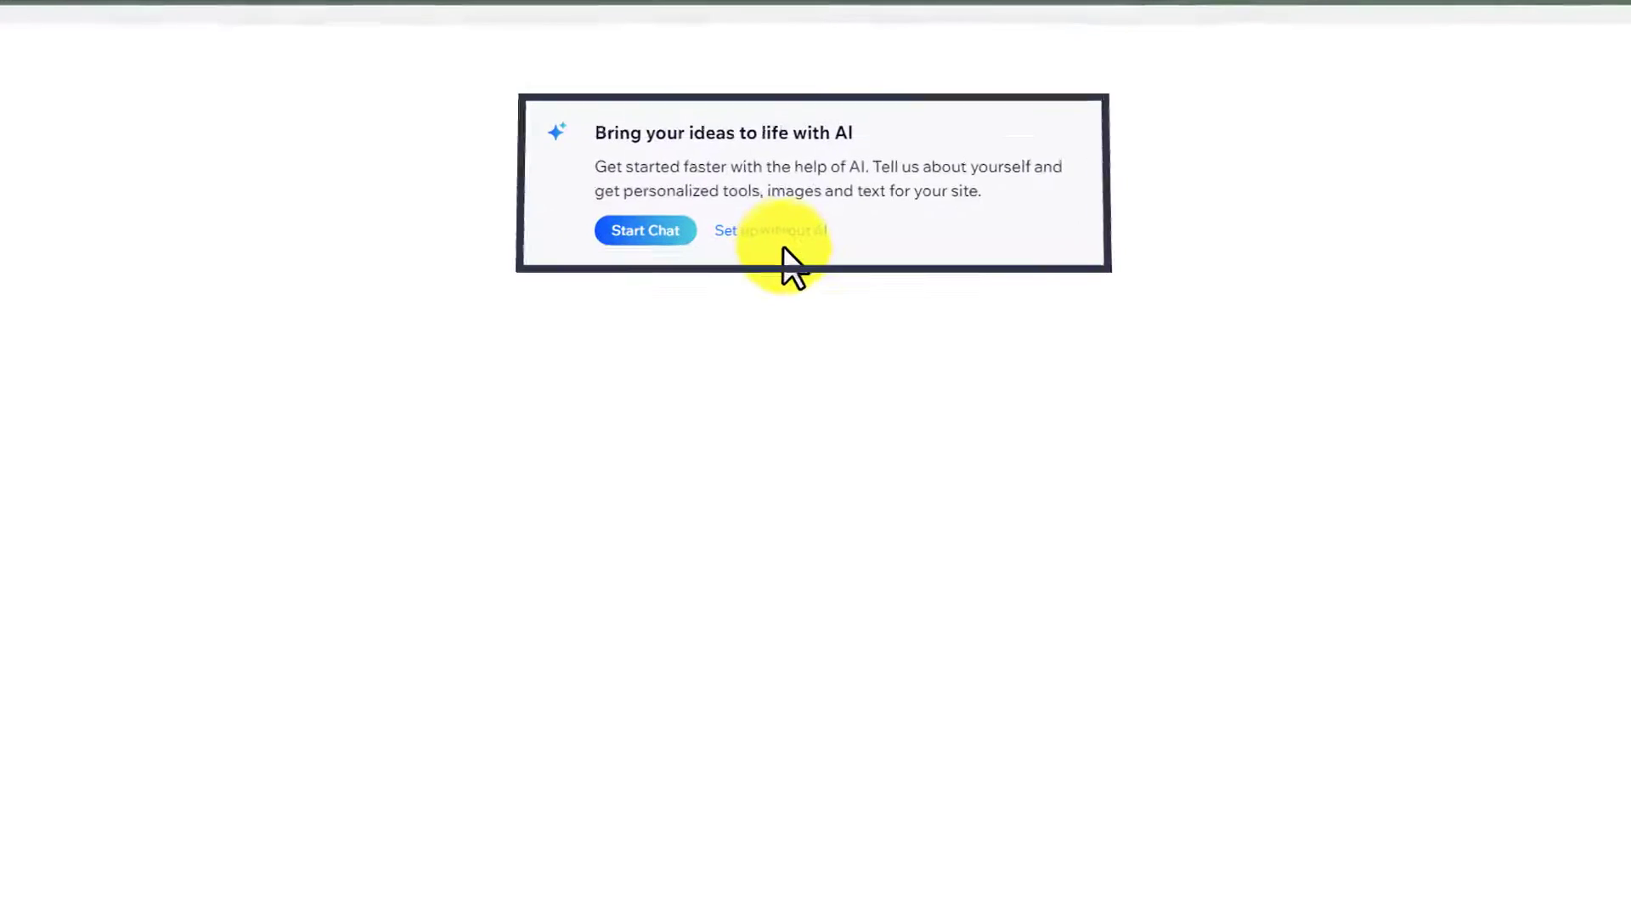
pyautogui.click(769, 229)
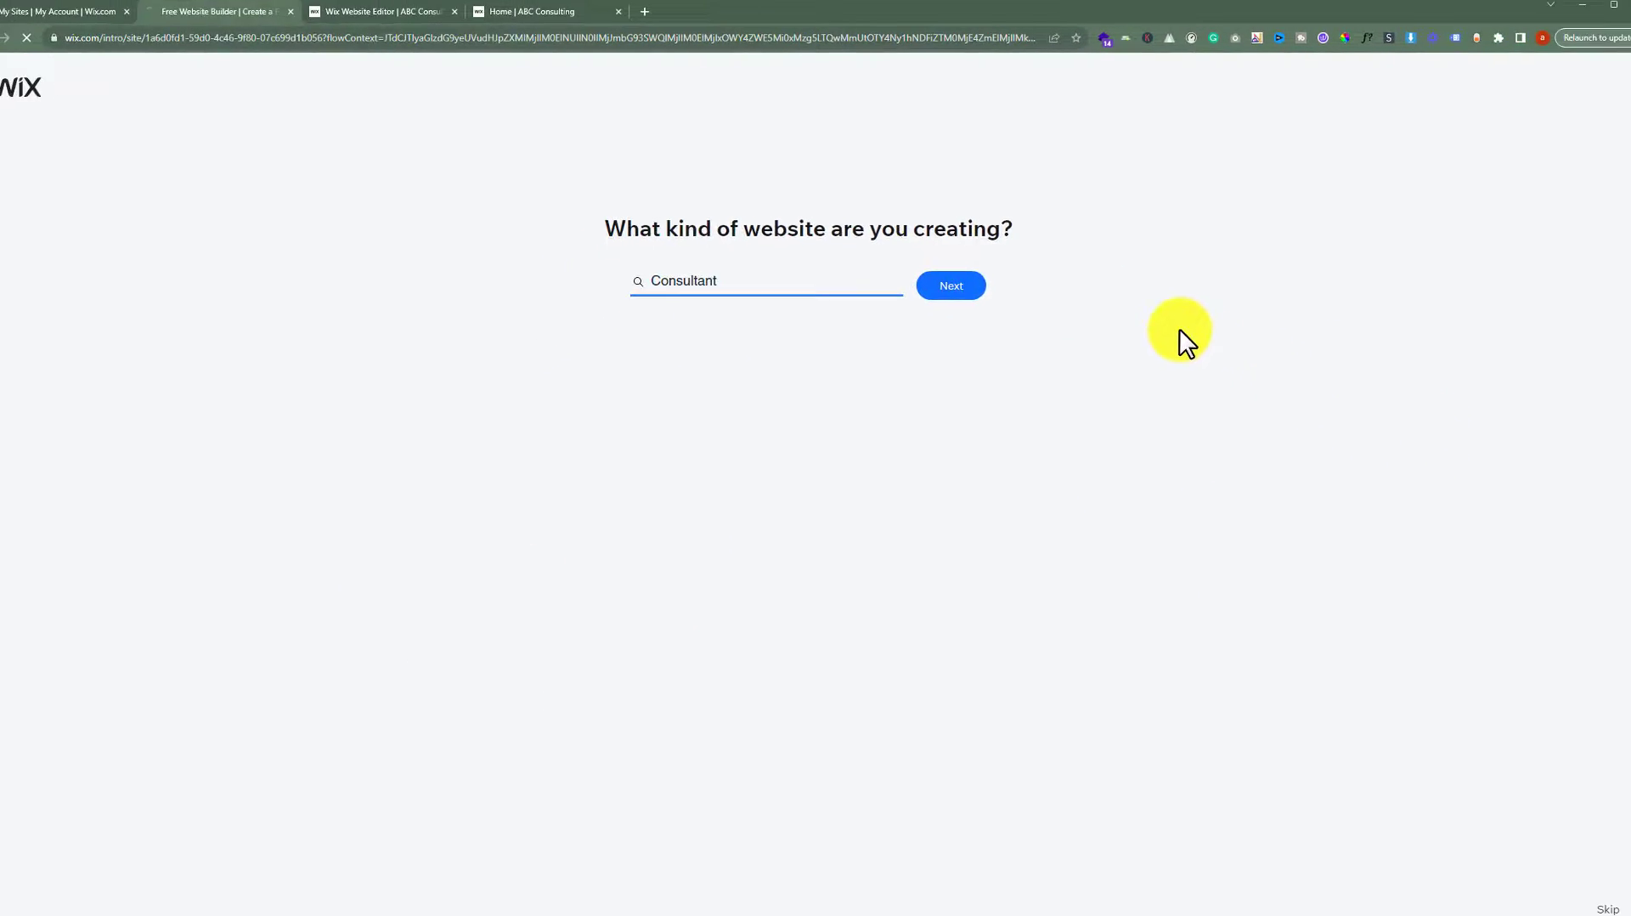
pyautogui.click(947, 285)
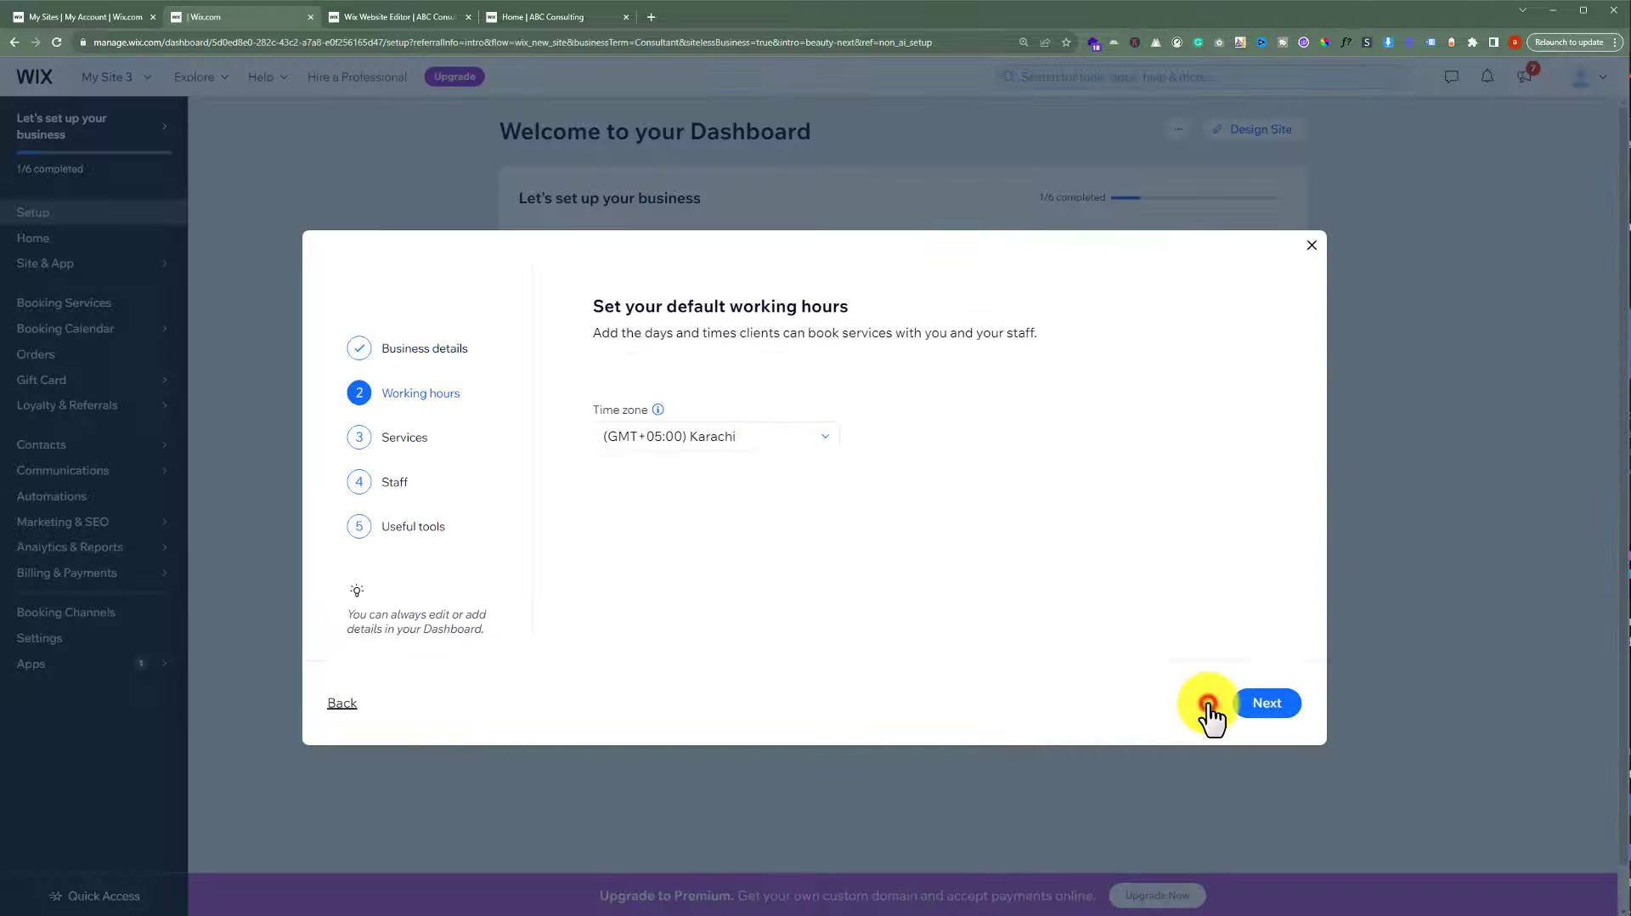
# Skip the working hours and staff steps and continue to the new site's dashboard.
pyautogui.click(1265, 702)
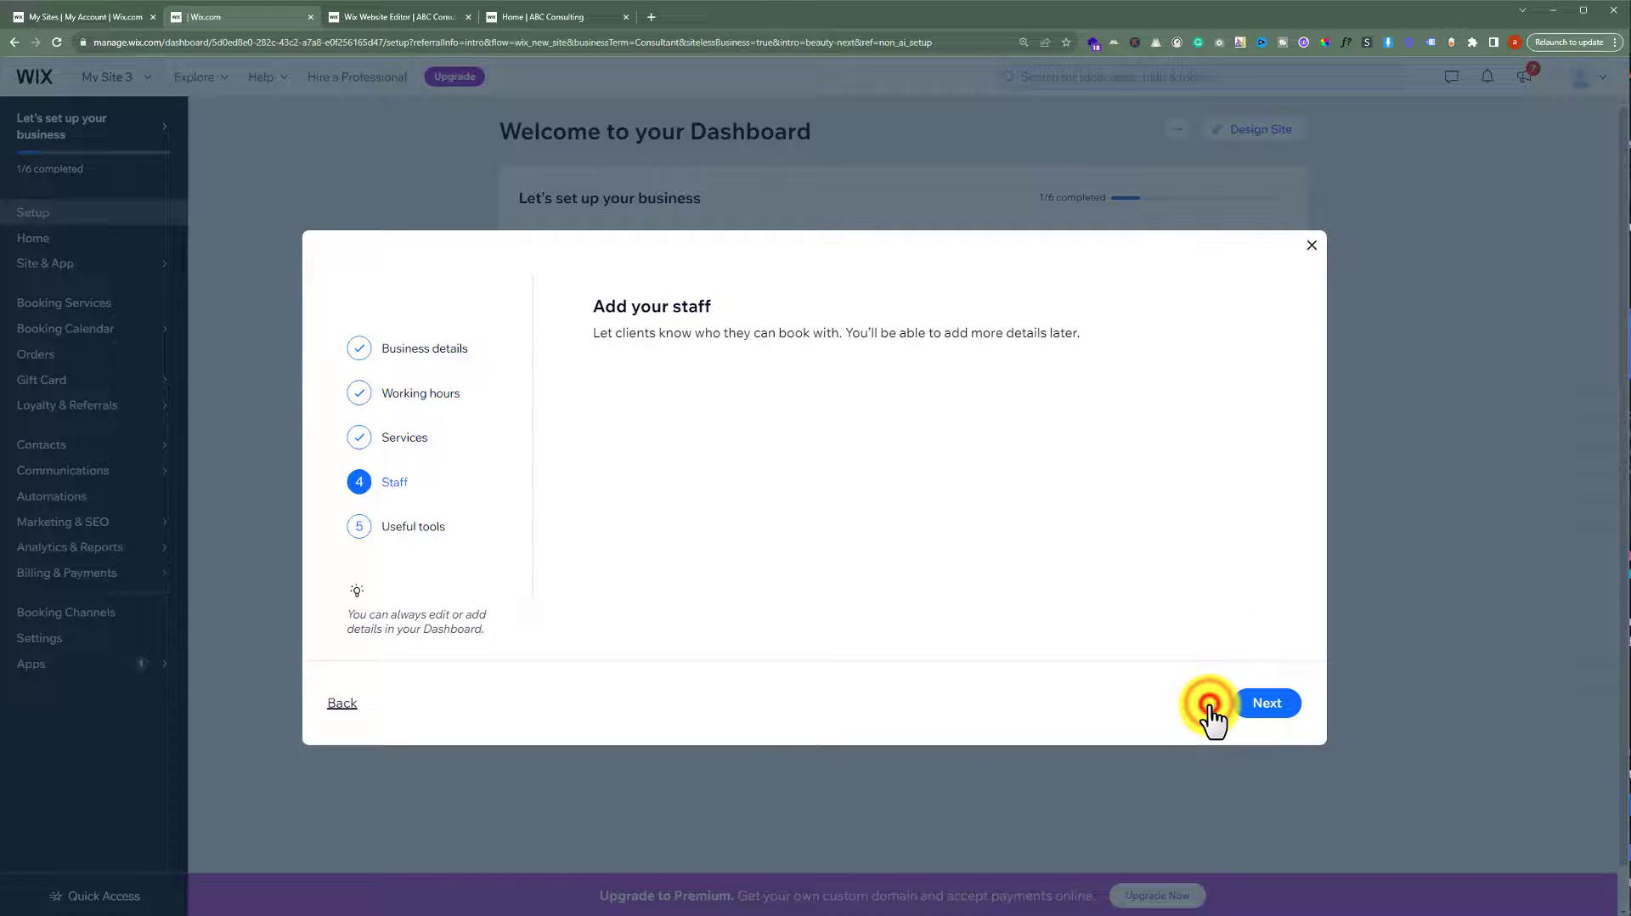
pyautogui.click(1267, 702)
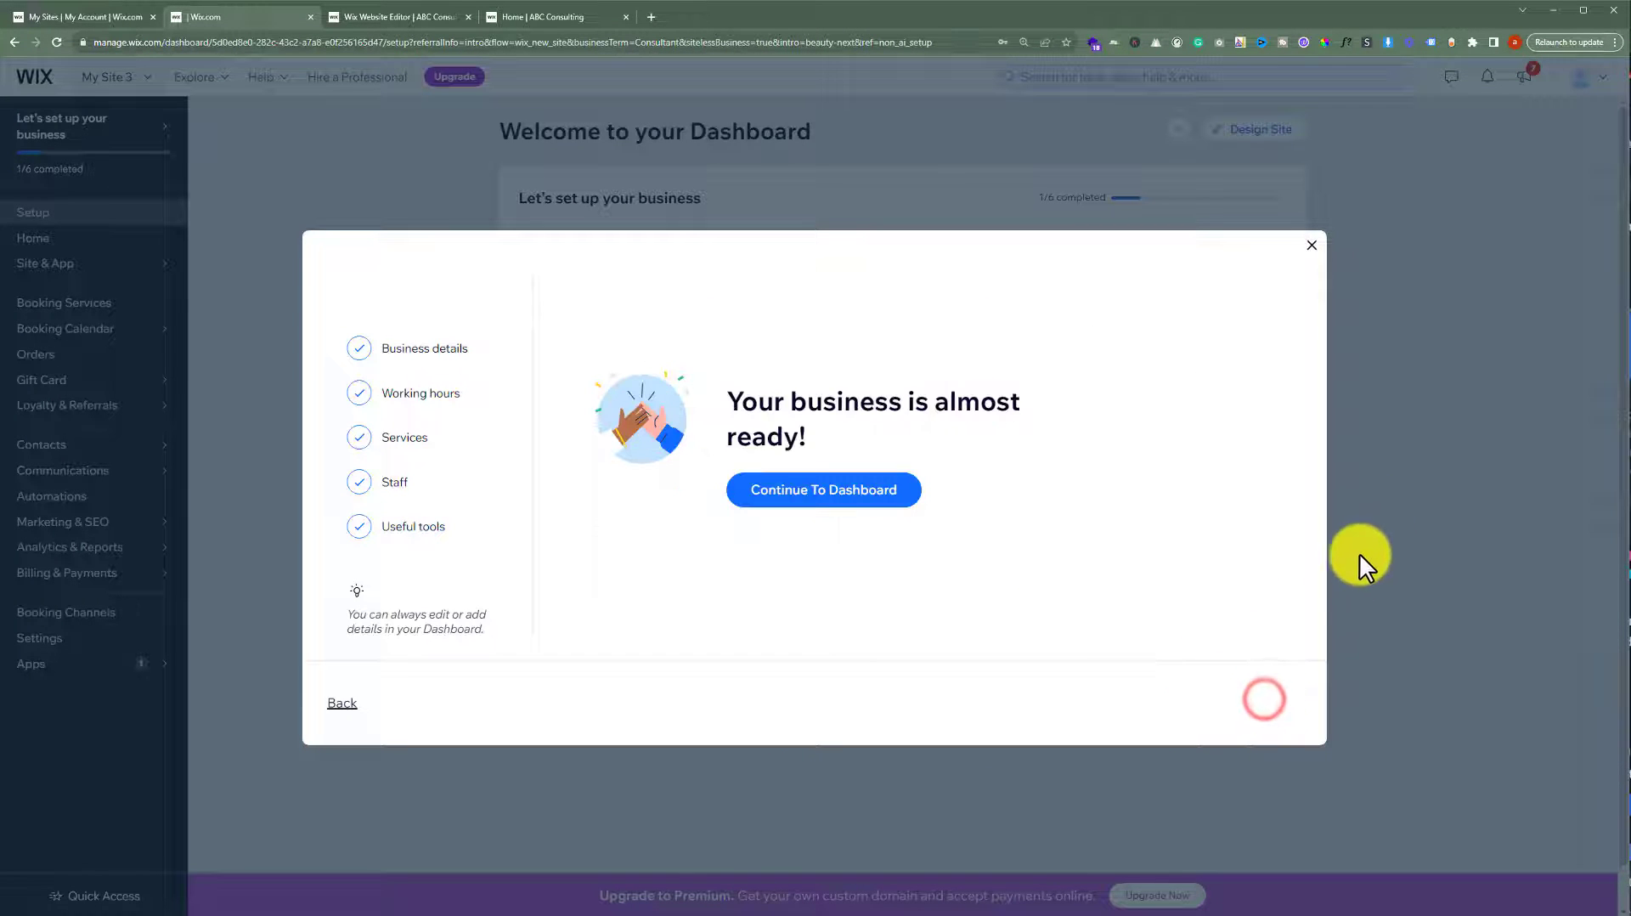
pyautogui.click(822, 490)
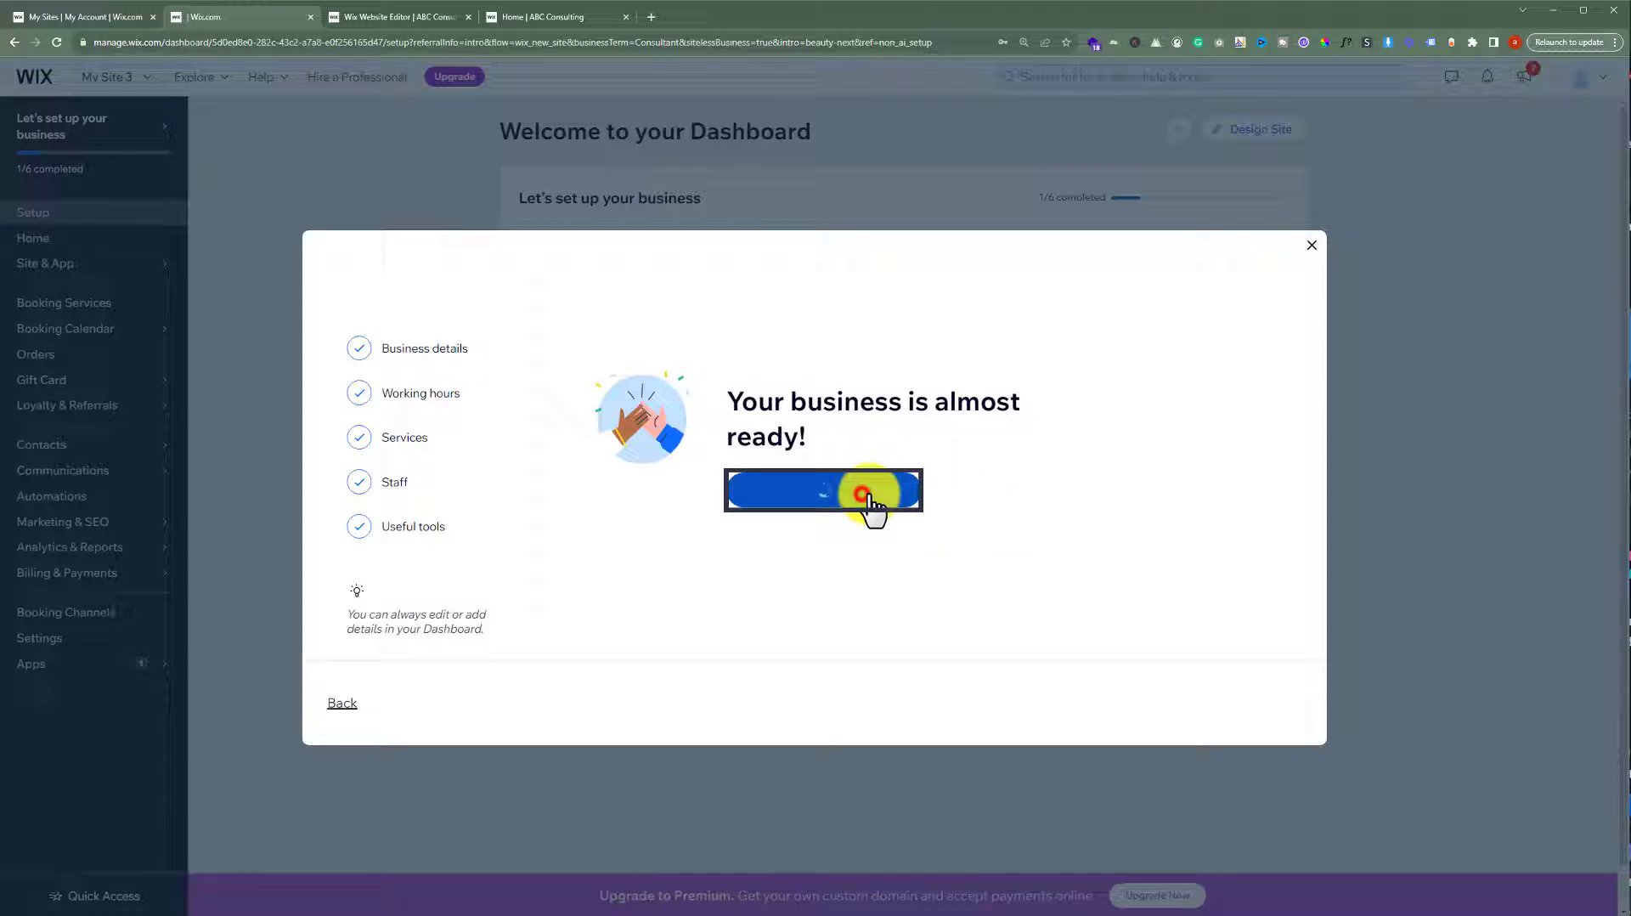
pyautogui.click(822, 490)
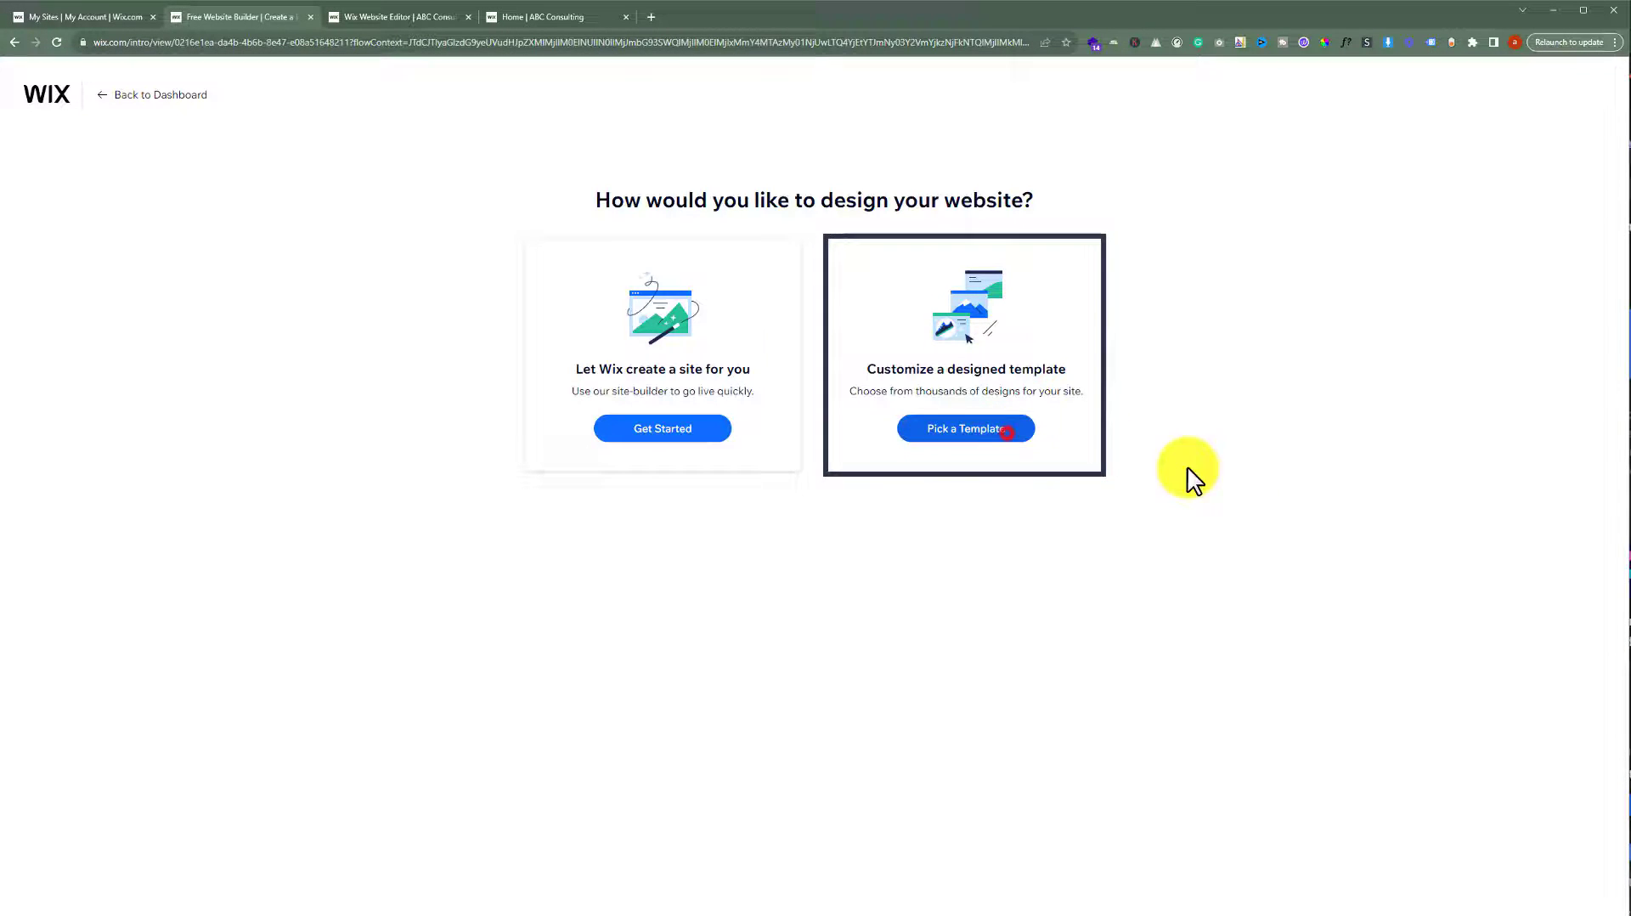
# Choose Pick a Template to bring up the Consultant template gallery.
pyautogui.click(964, 428)
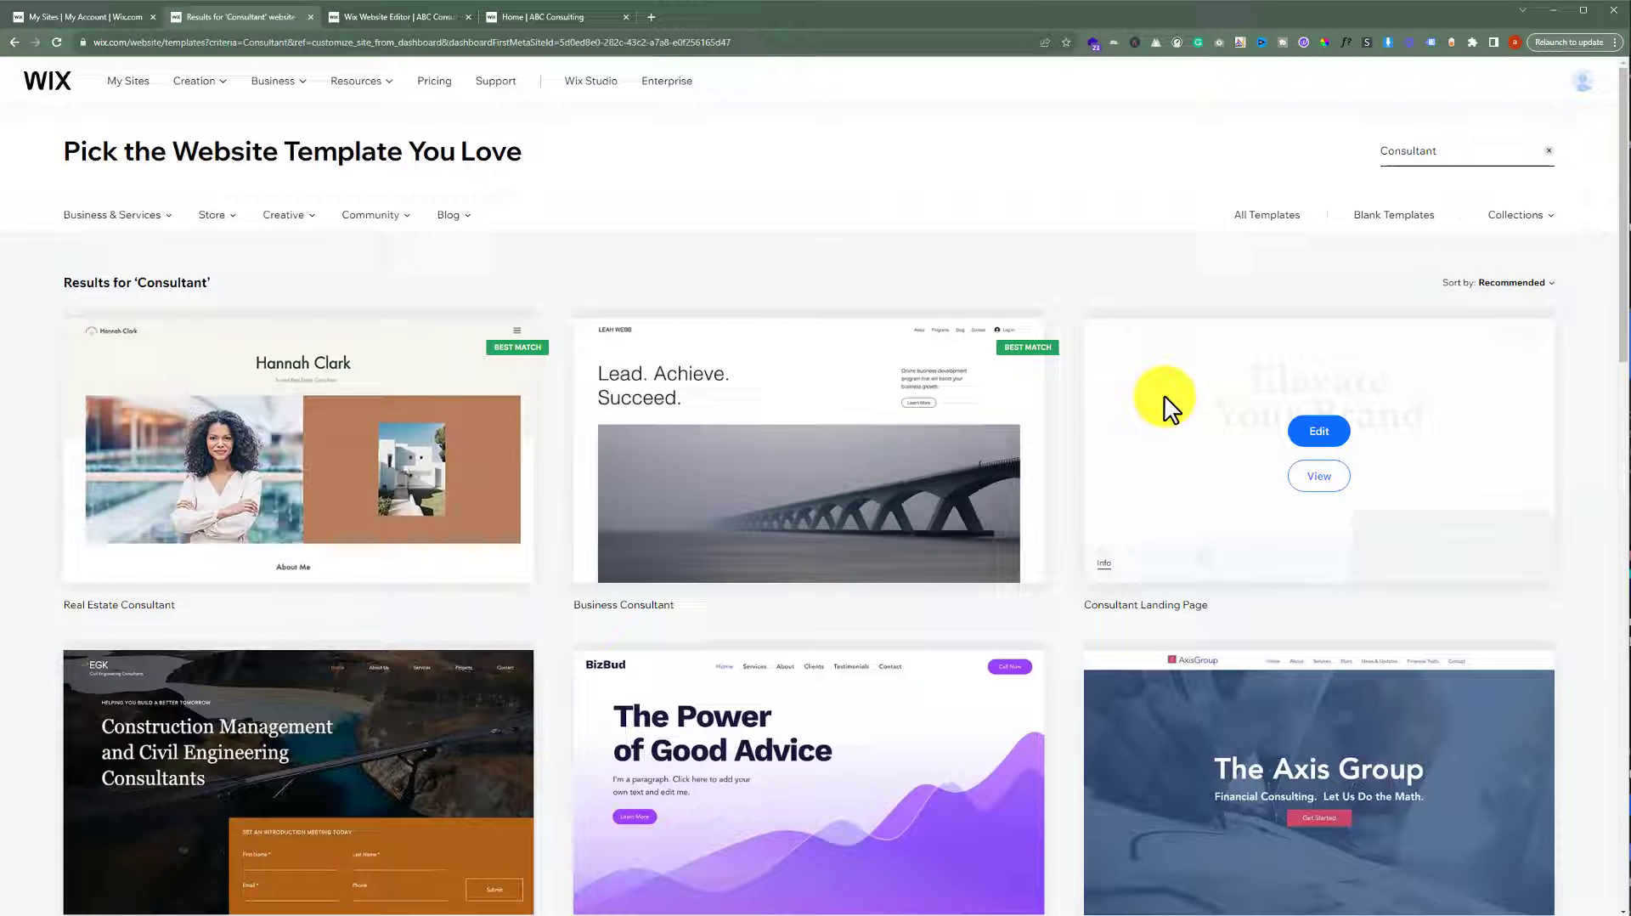
pyautogui.moveTo(1196, 396)
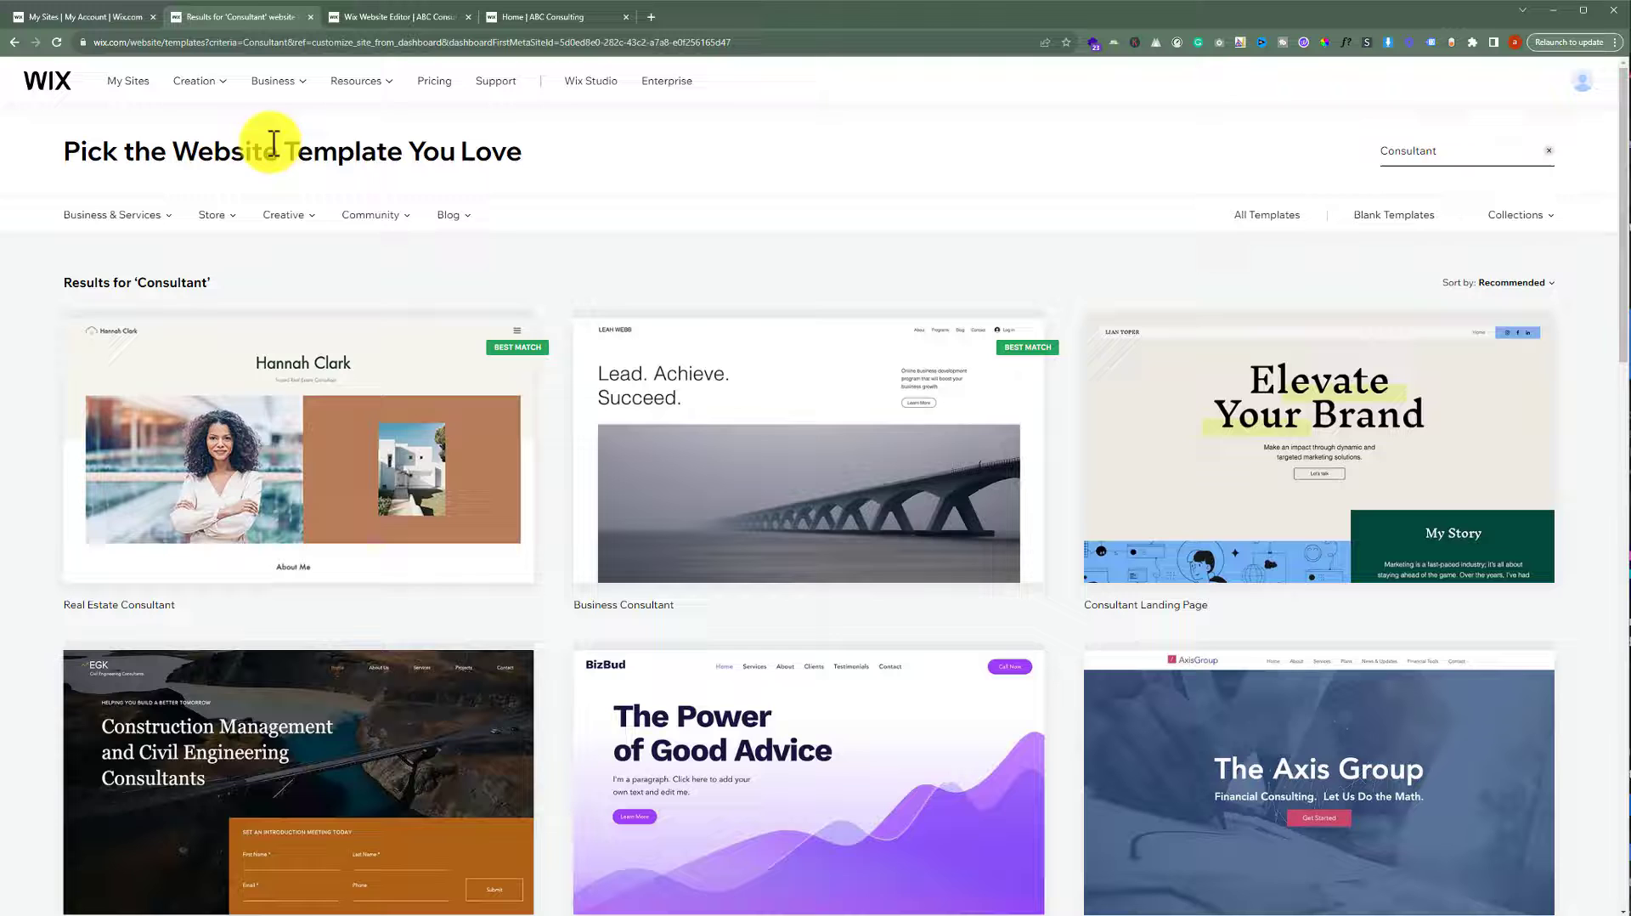
# From My Sites, choose Assign to a Different Site on the premium domain's actions menu.
pyautogui.click(83, 17)
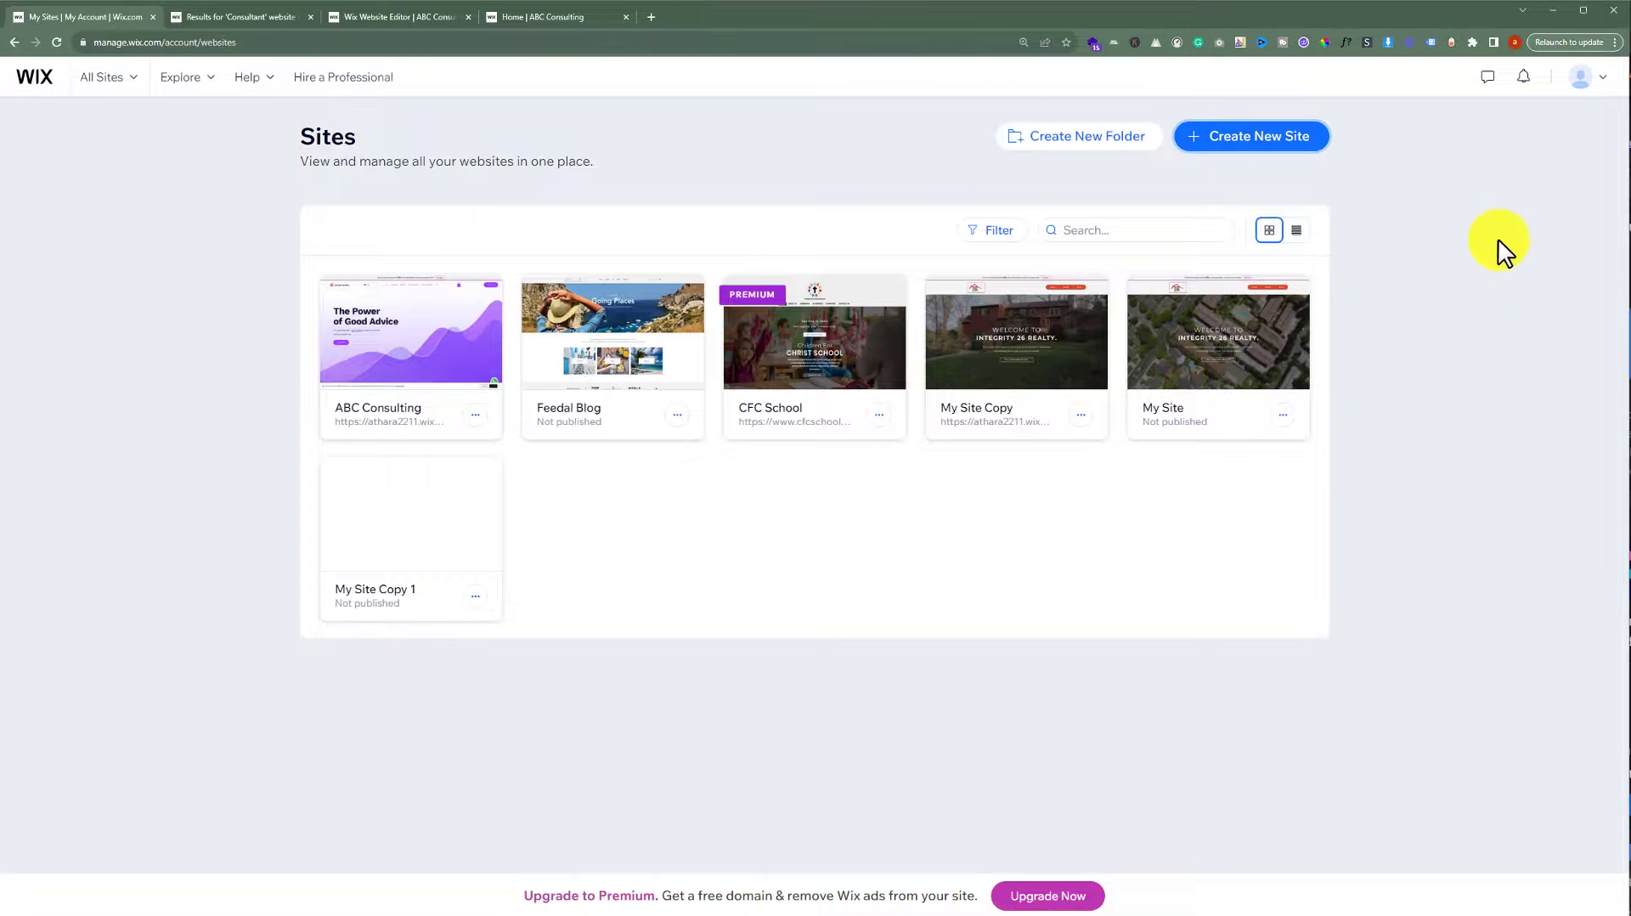
pyautogui.click(1579, 77)
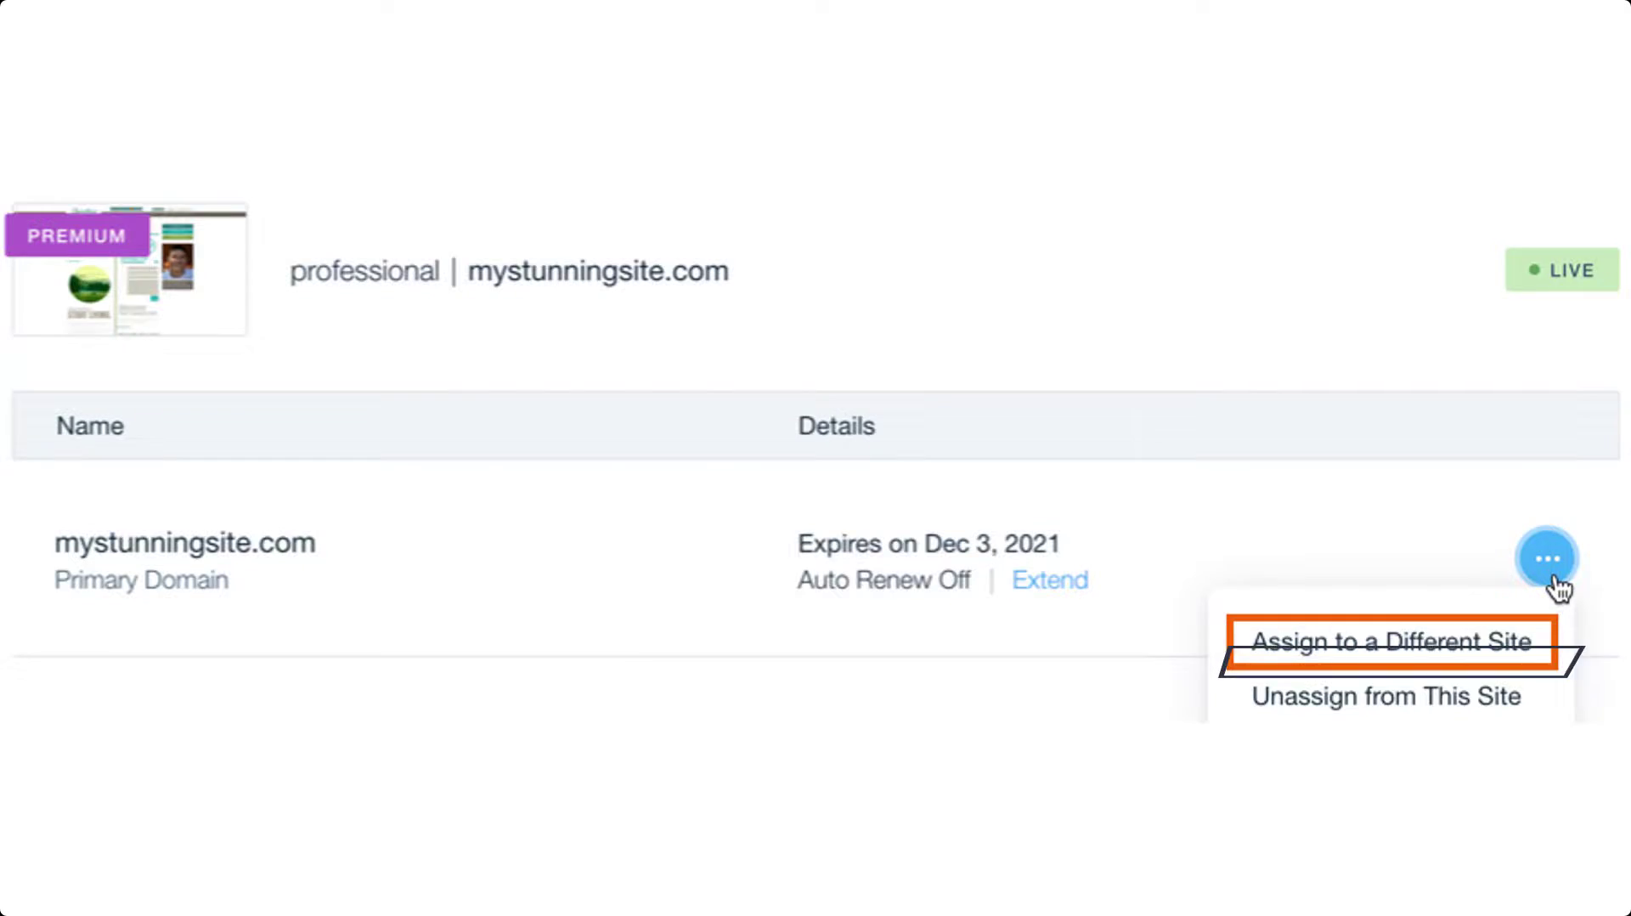
pyautogui.click(1383, 641)
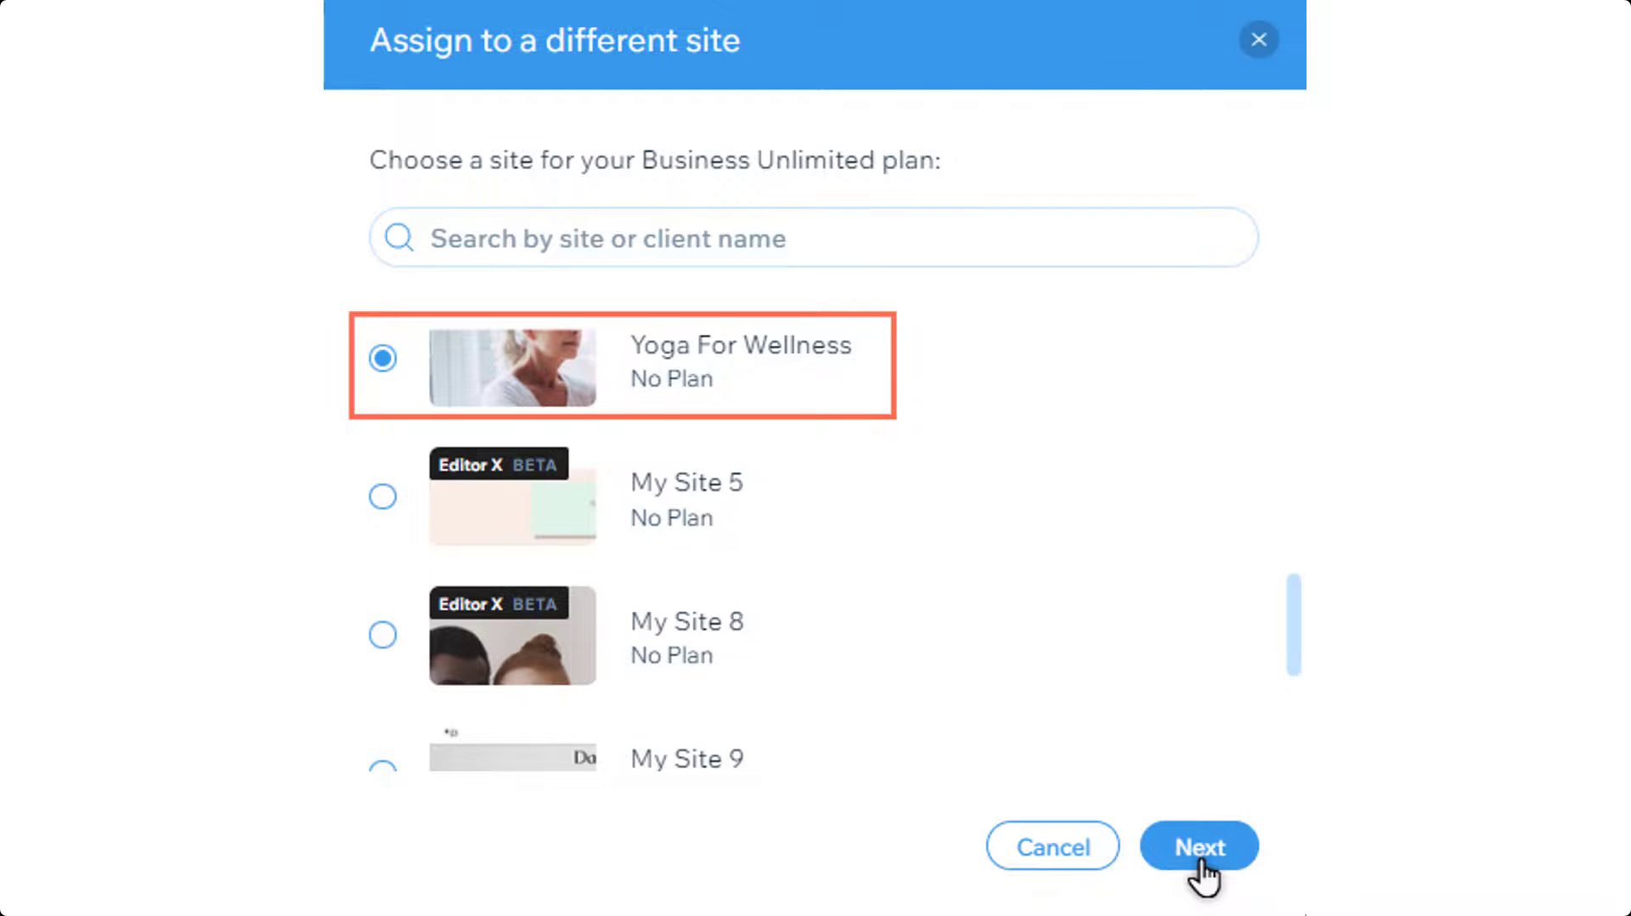